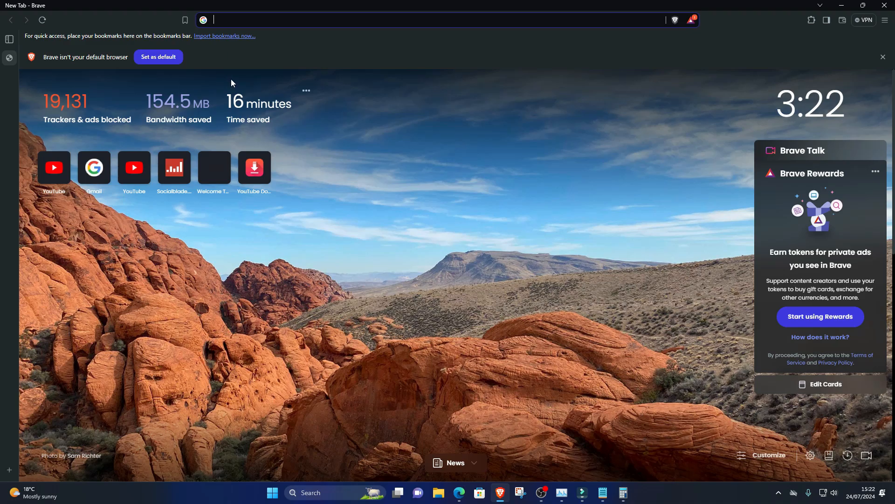
# Step: Search Google for 'ruby language' and land on the official ruby-lang.org site
pyautogui.write('ruby langu')
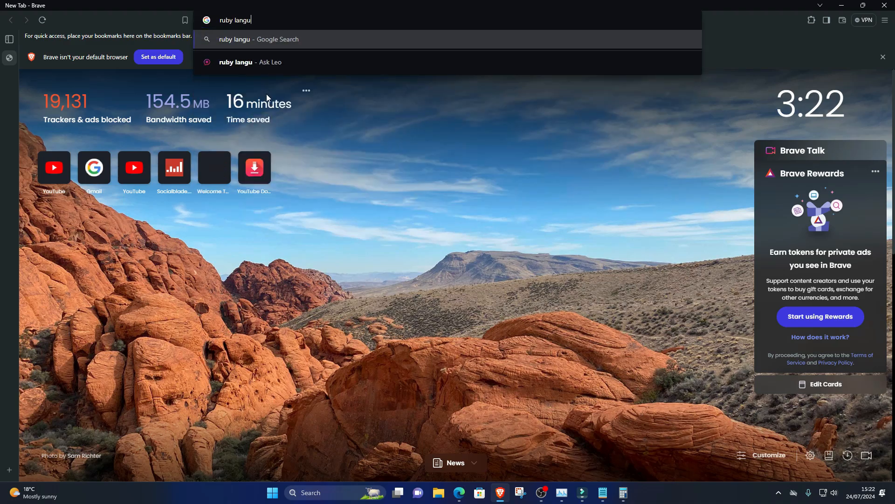
pyautogui.click(258, 39)
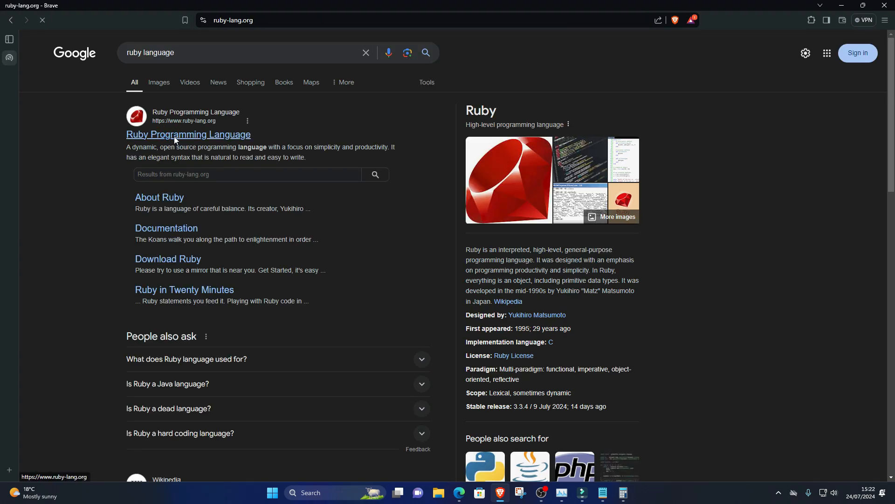
pyautogui.click(187, 134)
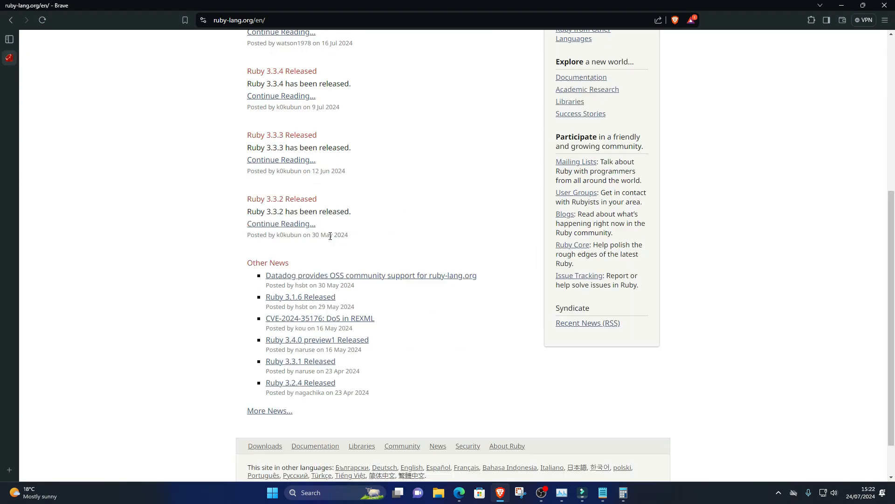
# Step: Reach the Ruby downloads page and follow its RubyInstaller link for Windows
pyautogui.click(264, 446)
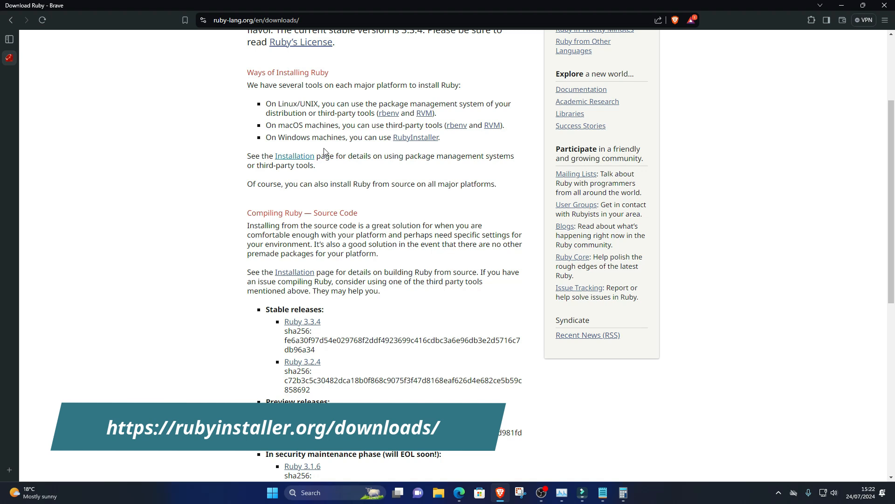
pyautogui.click(416, 137)
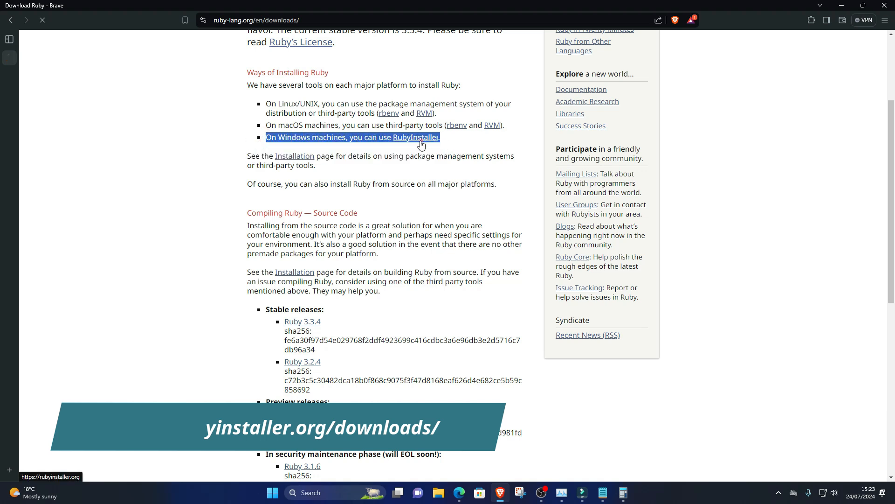
# Step: Go from the RubyInstaller 3.3.0-1 release article to the RubyInstaller downloads page
pyautogui.click(416, 137)
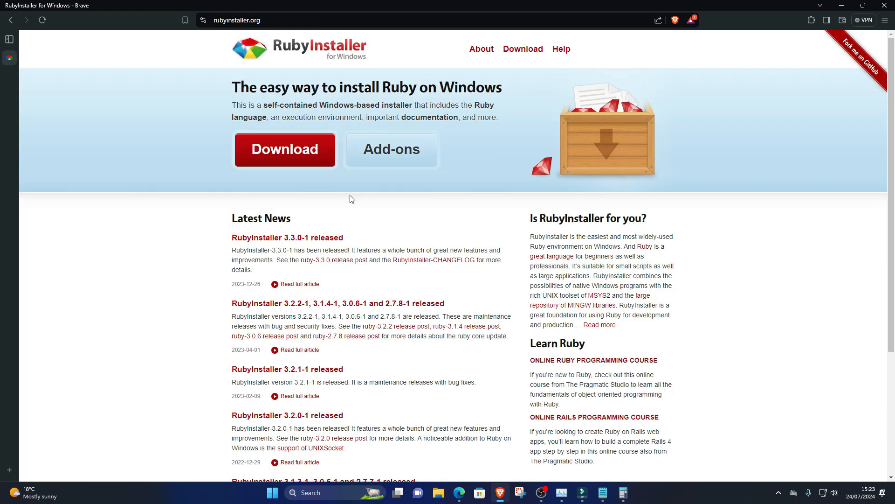
pyautogui.moveTo(296, 248)
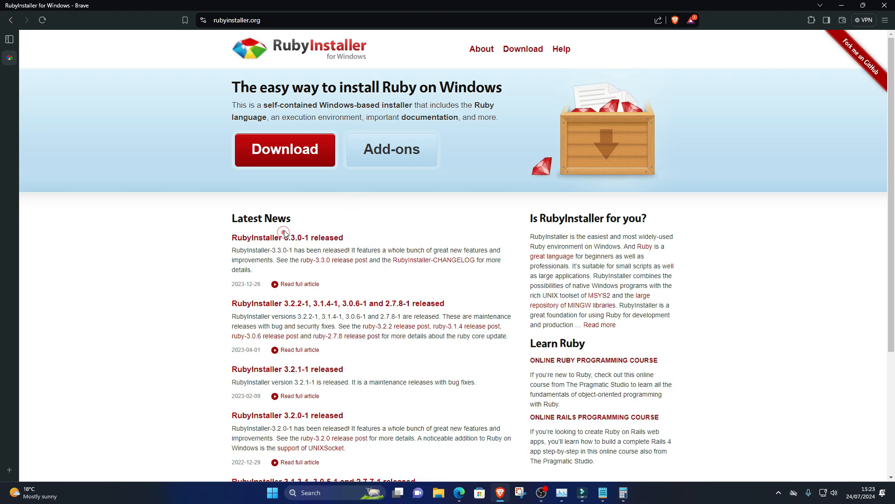
pyautogui.click(288, 237)
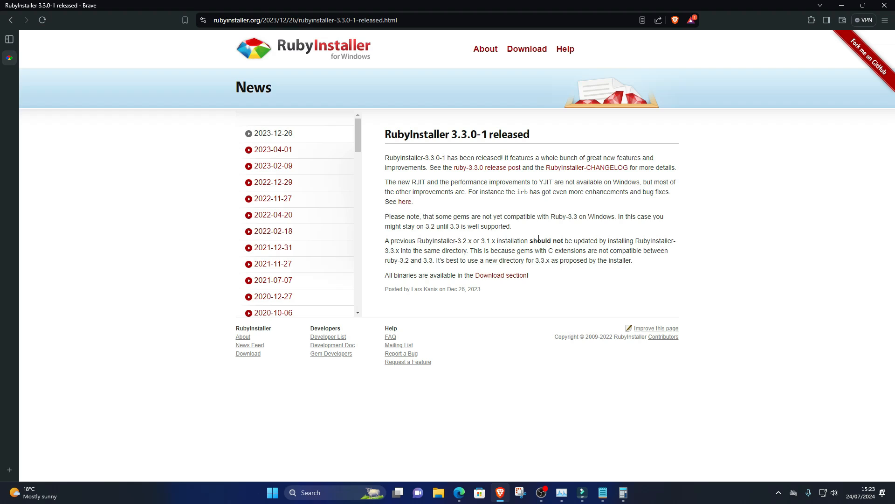
pyautogui.moveTo(510, 296)
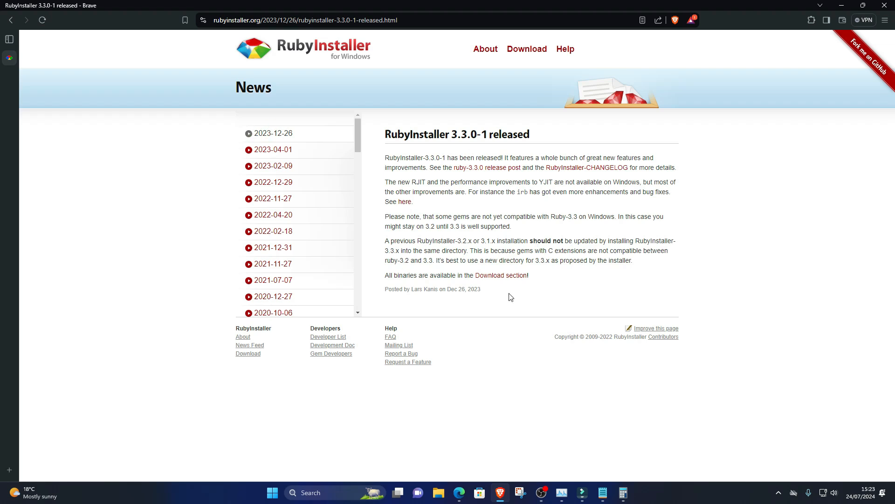
pyautogui.click(527, 48)
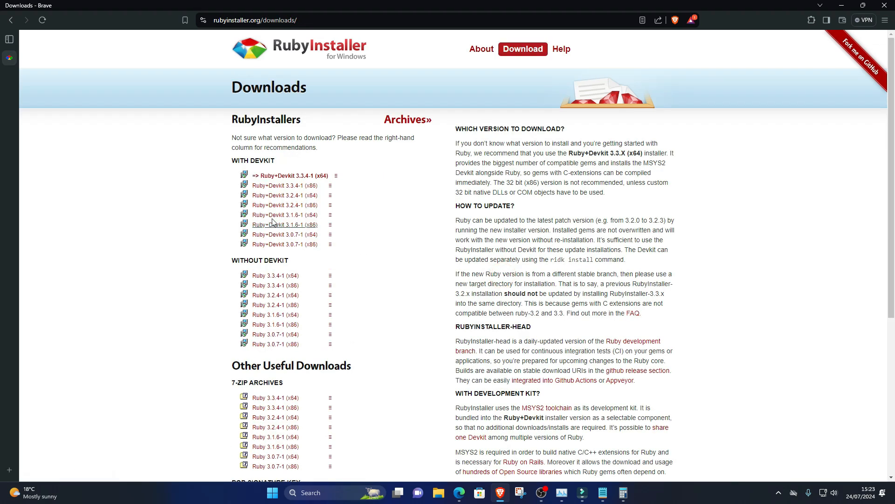
pyautogui.moveTo(289, 175)
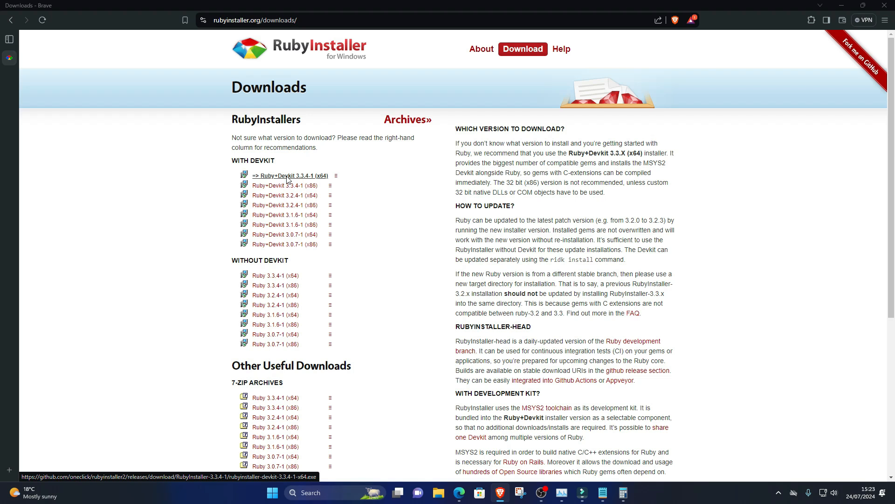
# Step: Download Ruby+Devkit 3.3.4-1 (x64), saving it into a new folder named 'donloads'
pyautogui.click(289, 175)
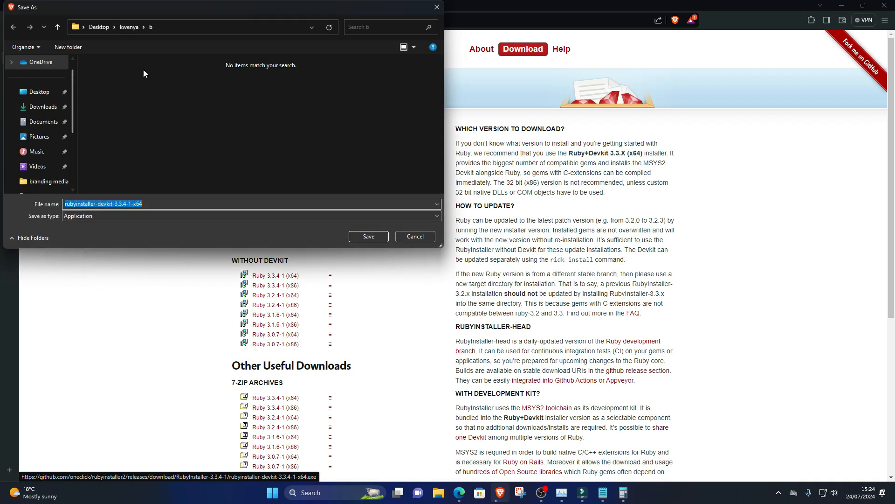
pyautogui.click(67, 47)
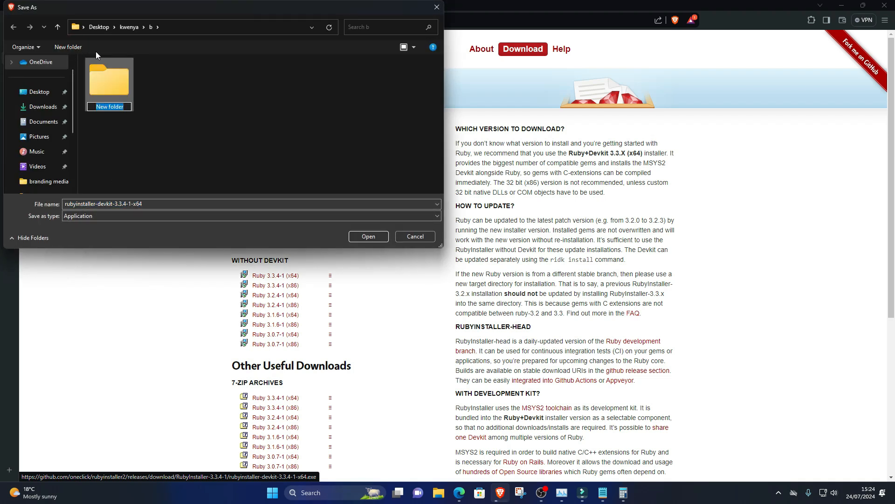
pyautogui.write('donloads')
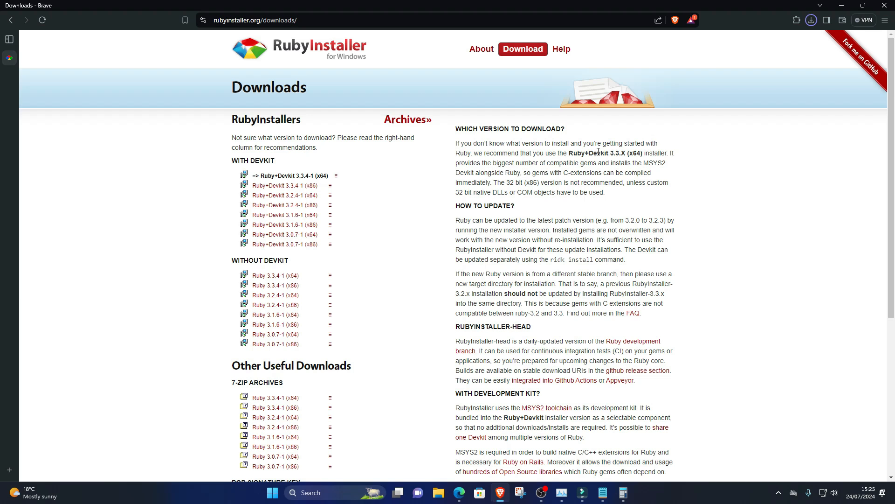
# Step: Show the downloaded installer in its folder from Brave's recent downloads list
pyautogui.click(810, 19)
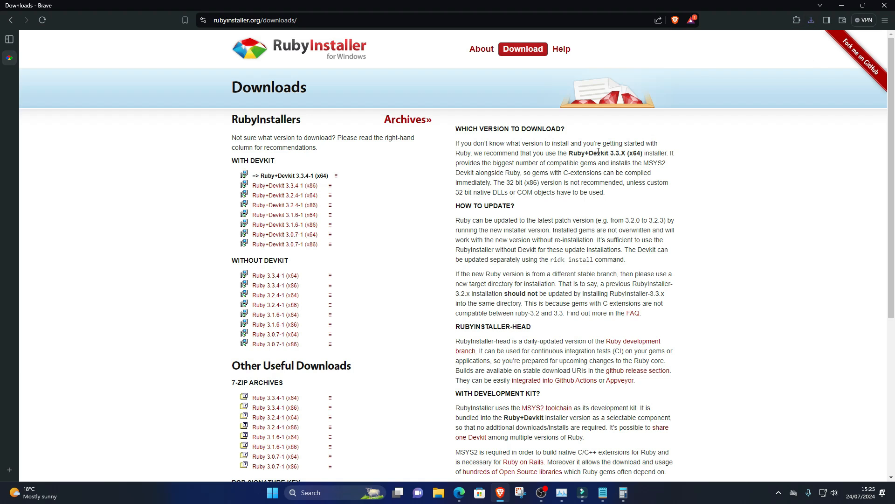
pyautogui.click(811, 20)
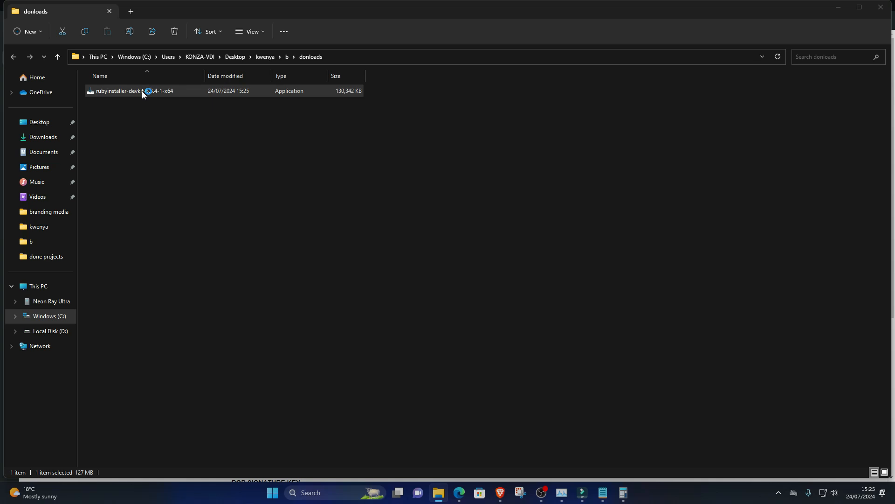
# Step: Launch the installer for the current user only, accept the license and keep default components
pyautogui.doubleClick(134, 91)
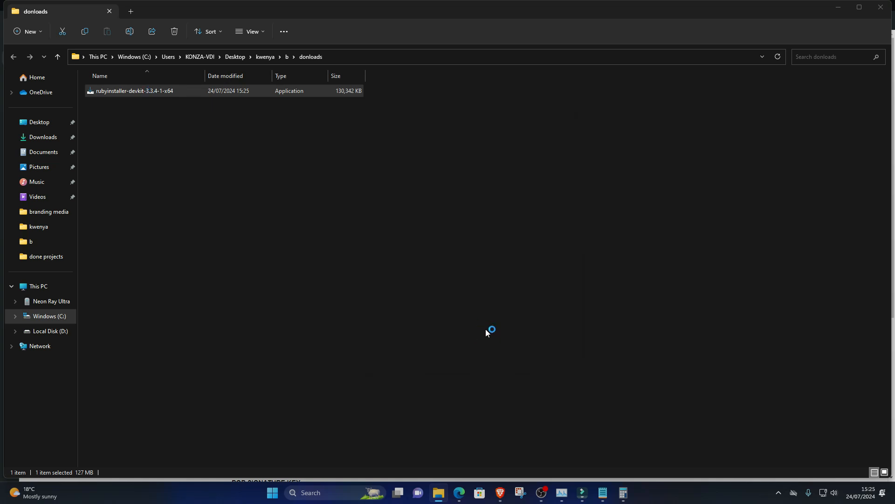
pyautogui.doubleClick(134, 91)
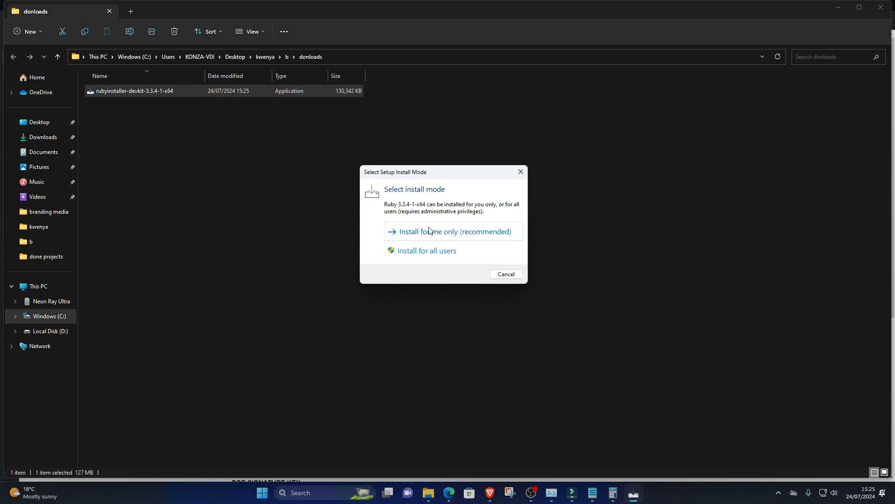
pyautogui.moveTo(421, 235)
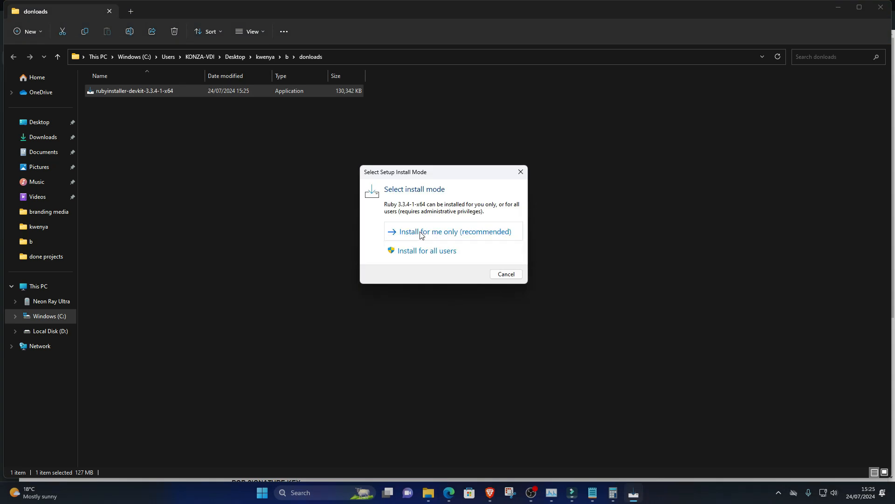
pyautogui.click(456, 232)
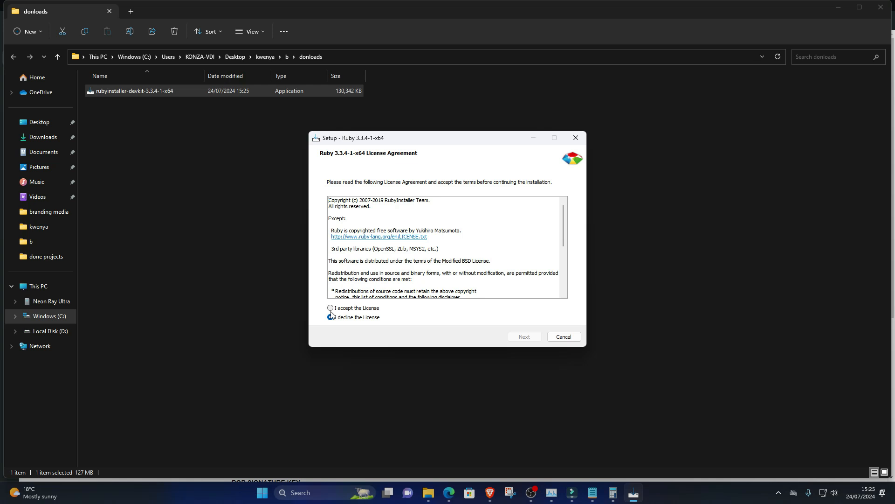
pyautogui.click(524, 337)
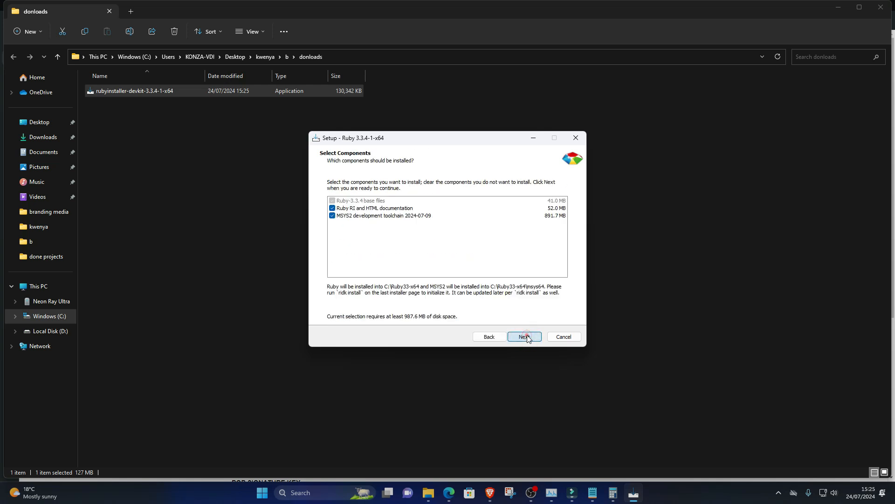
pyautogui.click(523, 337)
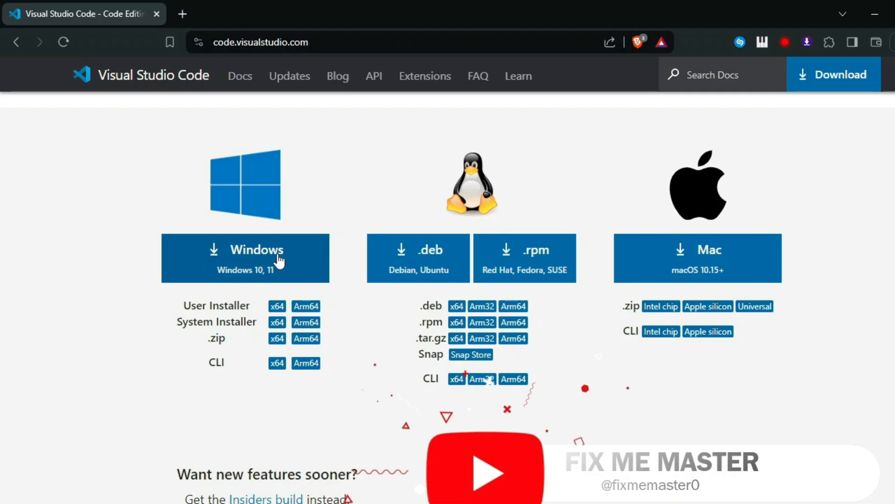
# Step: Download VS Code for Windows from code.visualstudio.com
pyautogui.click(244, 257)
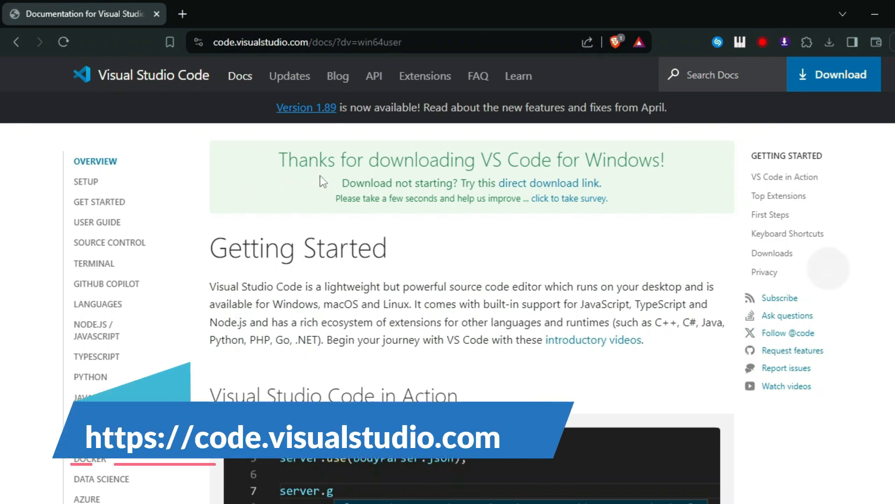
pyautogui.click(828, 42)
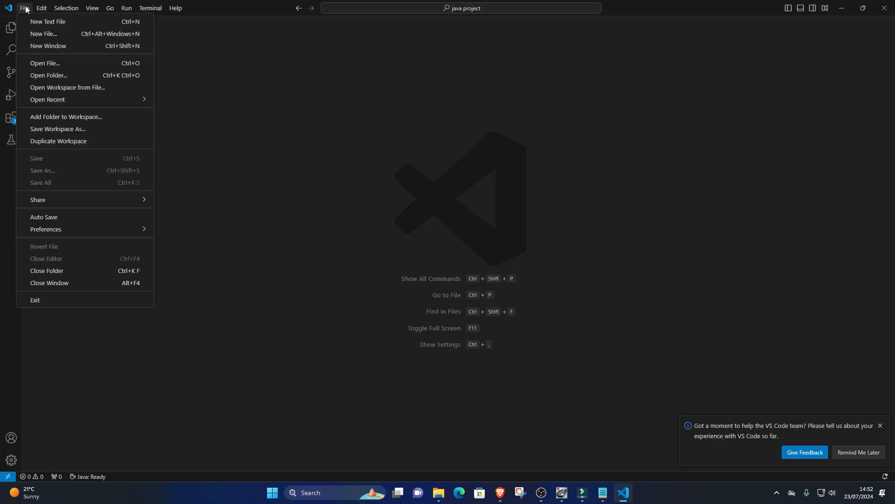
pyautogui.moveTo(53, 75)
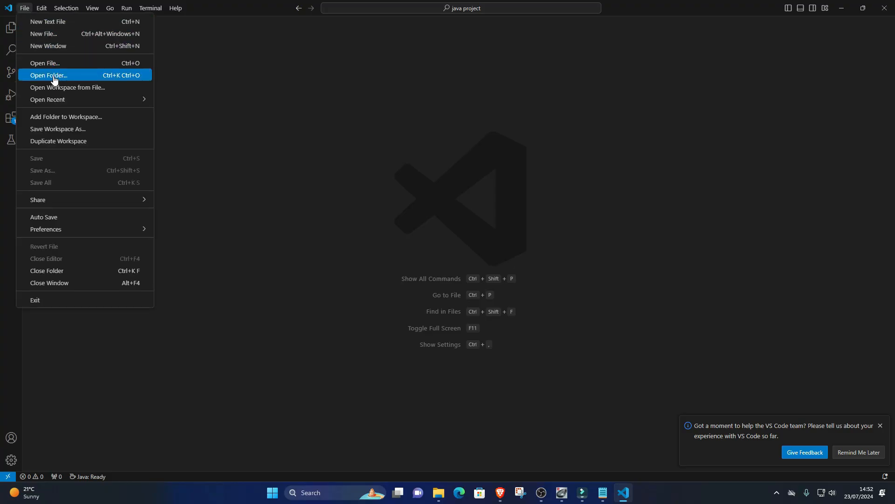
# Step: Browse Desktop folders via Open Folder, then return to the Welcome page with no folder open
pyautogui.click(48, 74)
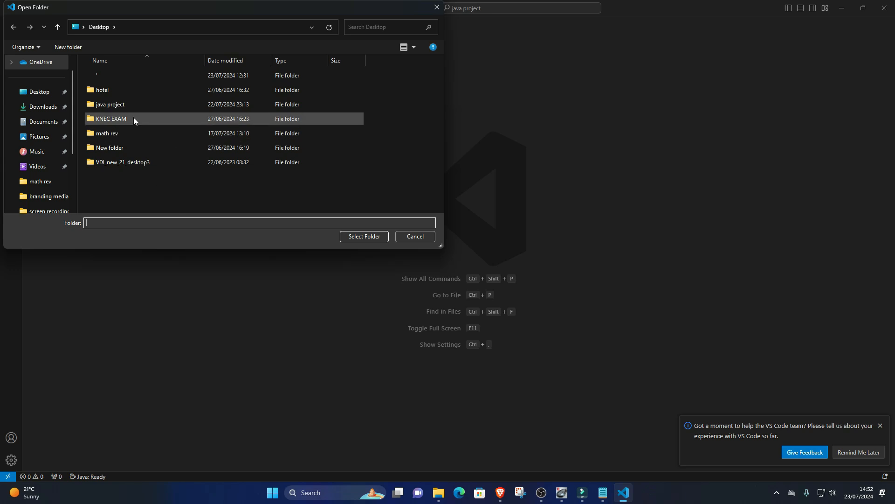
pyautogui.click(414, 236)
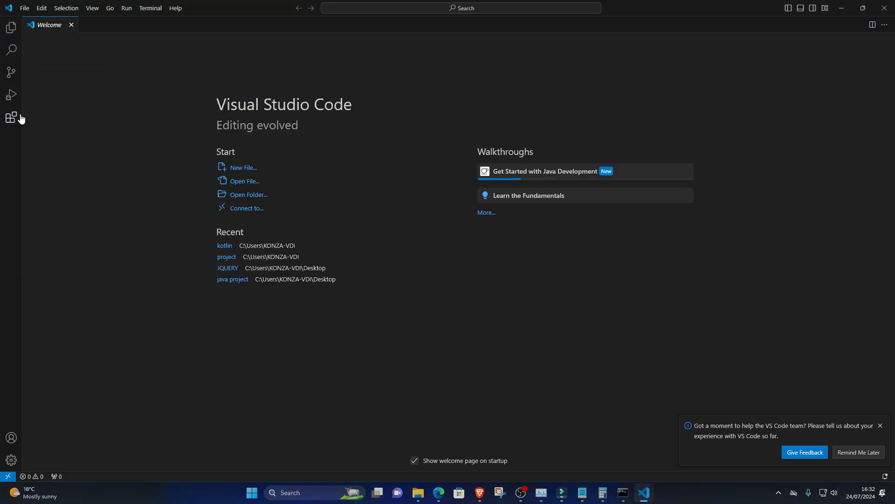
# Step: Search the Extensions marketplace for 'ruby' to list Ruby language extensions
pyautogui.click(11, 117)
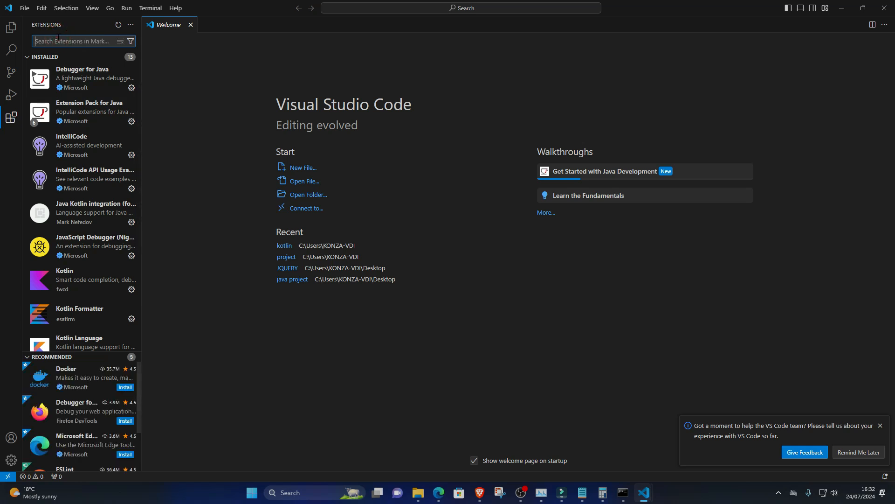
pyautogui.write('ruby')
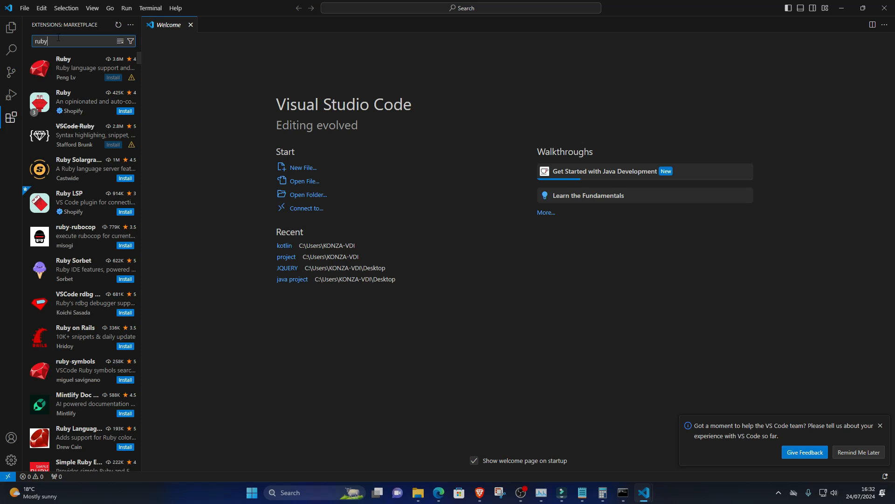
pyautogui.moveTo(24, 7)
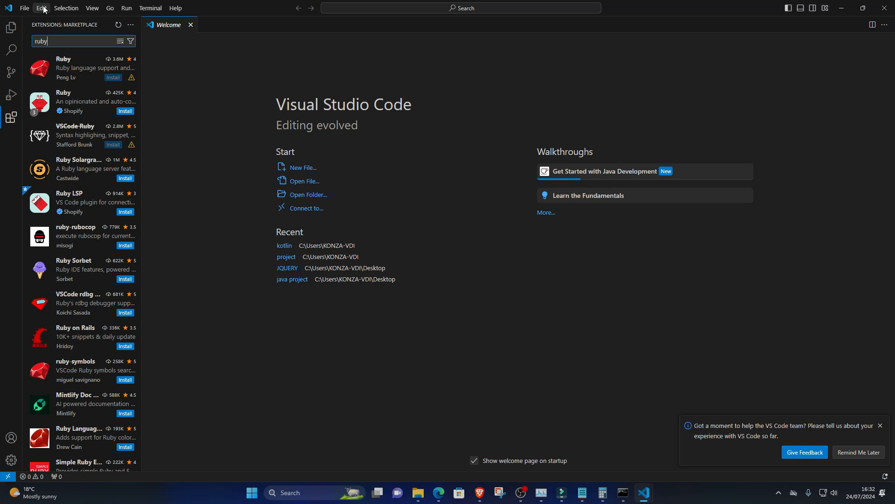
pyautogui.moveTo(36, 67)
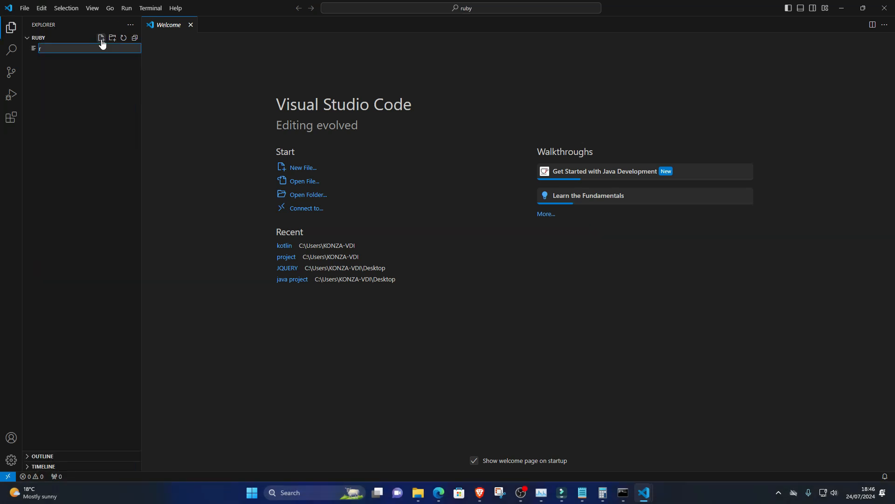
# Step: Create rhello.rb containing puts "Hello, World!" and save it
pyautogui.write('hello')
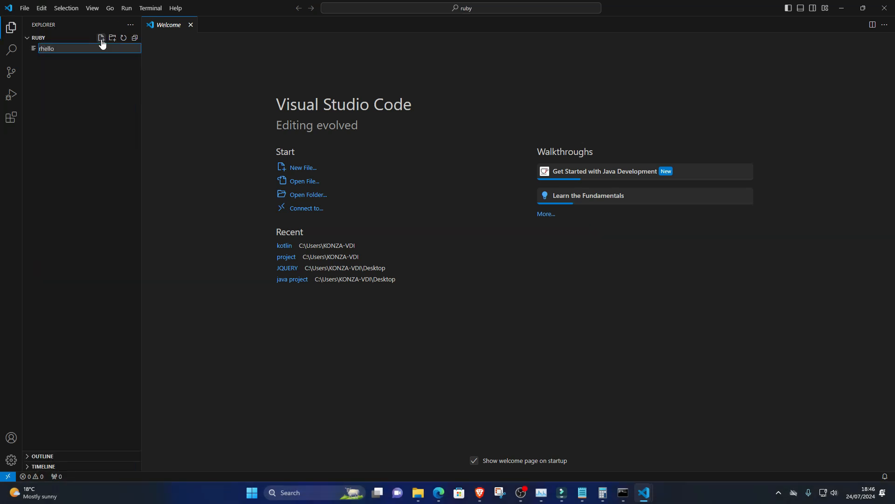
pyautogui.write('.rb')
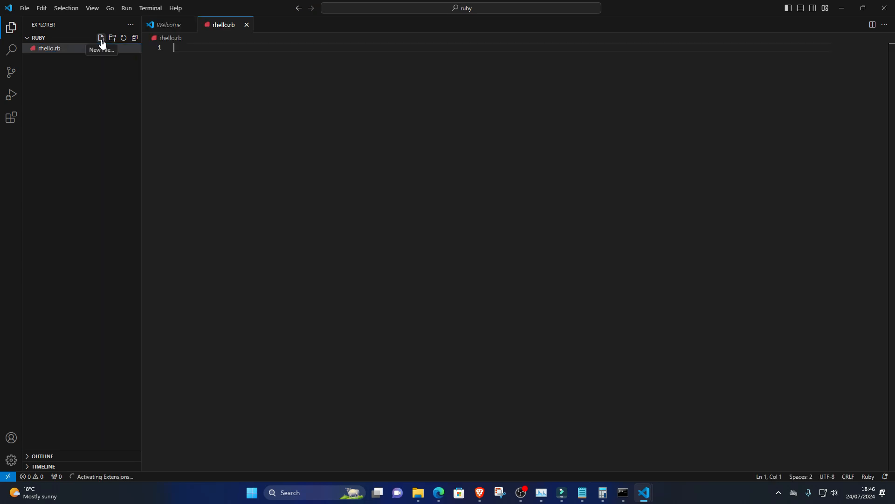
pyautogui.write('puts "Hello, World!"')
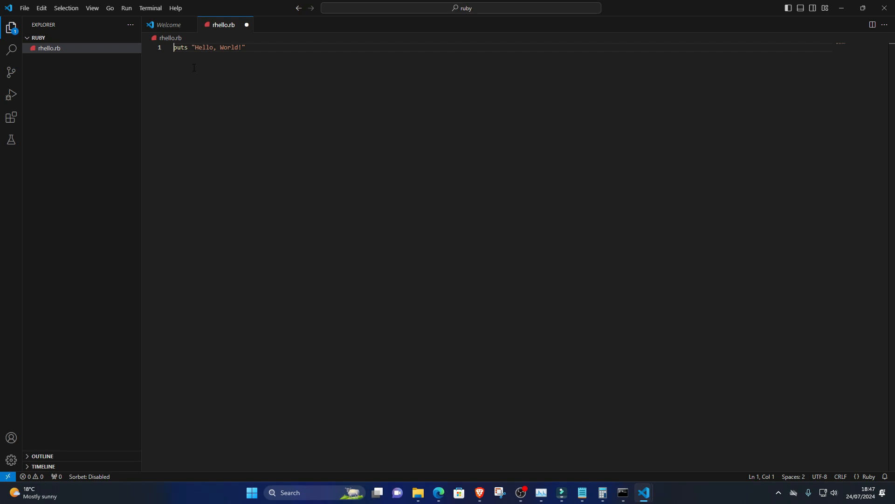
pyautogui.press('ctrl+s')
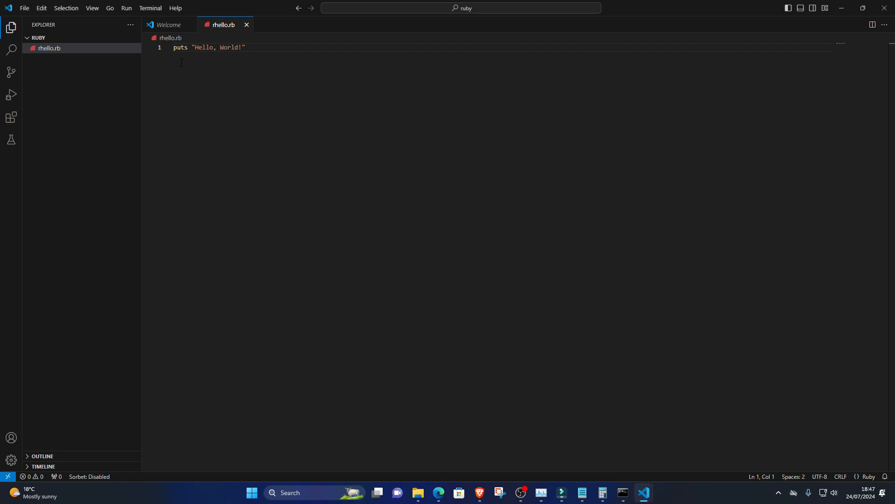
# Step: Open an integrated terminal in the ruby folder from rhello.rb's context menu
pyautogui.rightClick(49, 47)
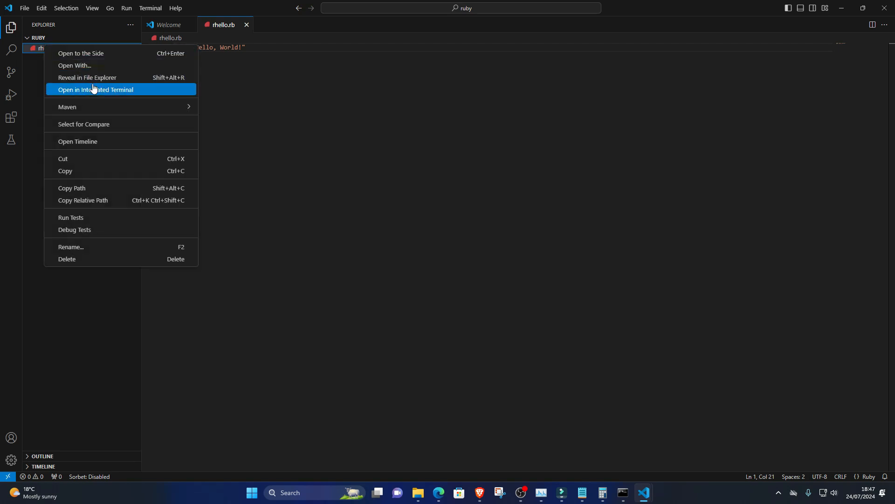
pyautogui.click(95, 89)
pyautogui.write('c')
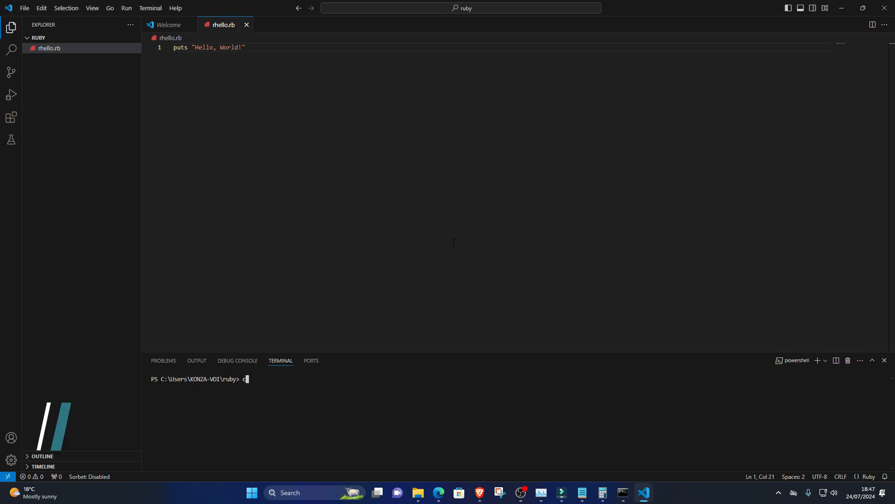
# Step: Run ruby rhello.rb so the terminal prints Hello, World!
pyautogui.write('d')
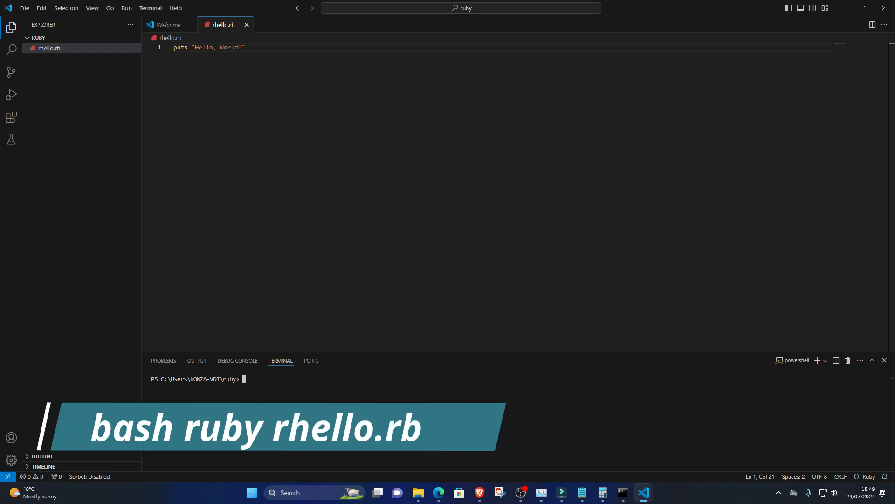
pyautogui.write('r')
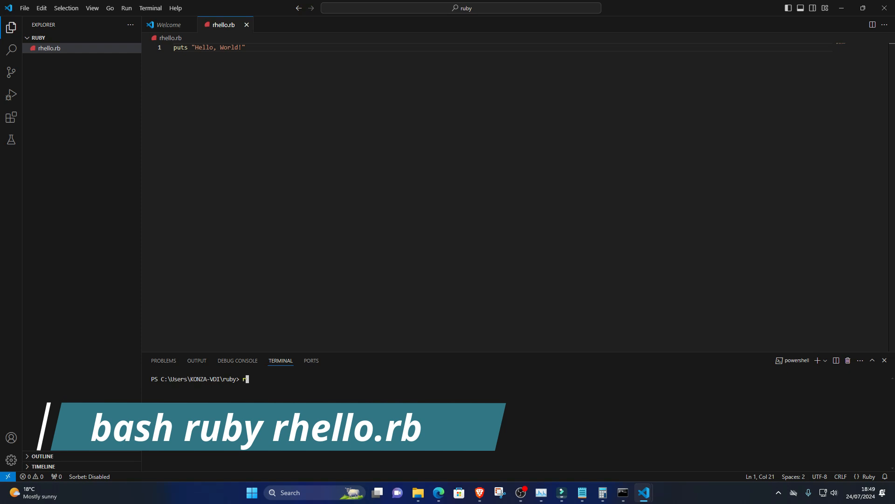
pyautogui.write('uby rhello.rb')
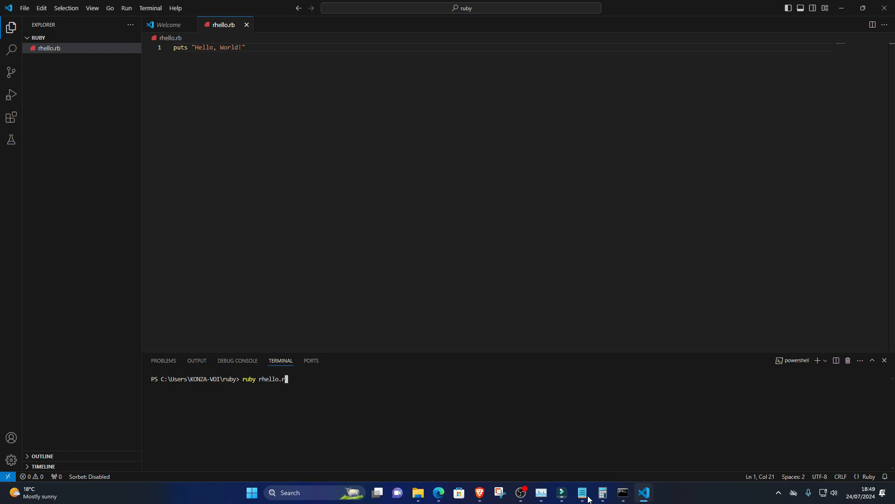
pyautogui.press('Return')
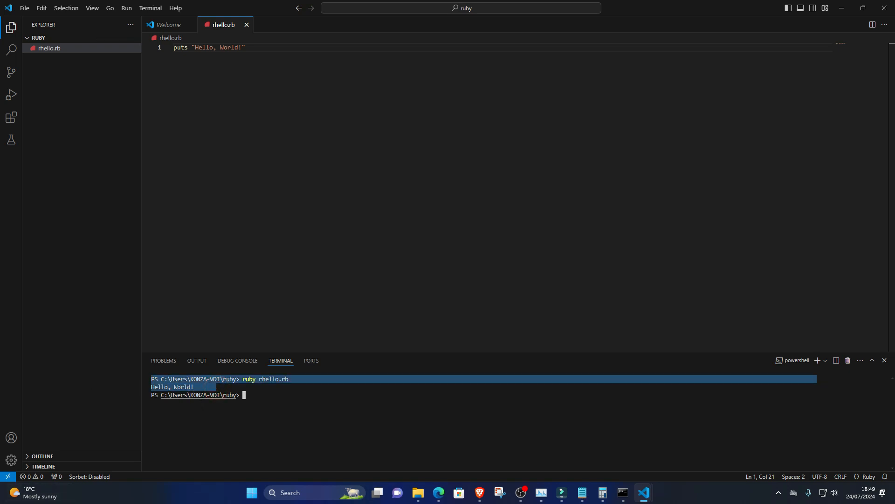
pyautogui.click(285, 390)
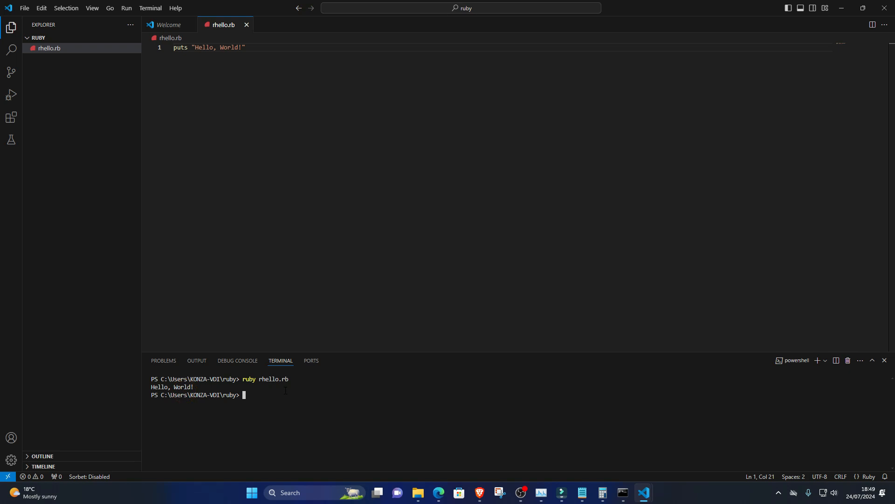